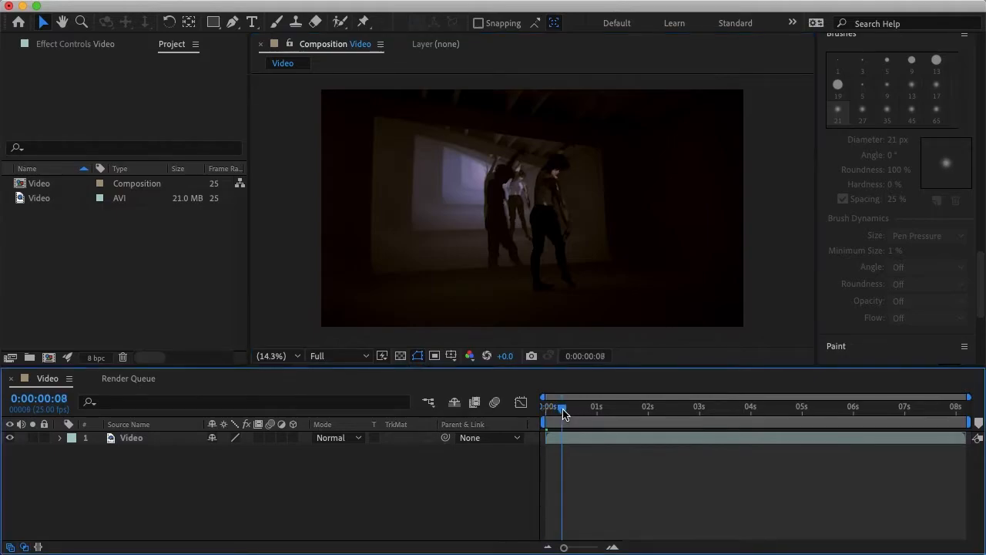
Scrub the dance video's playhead forward to about two seconds sixteen frames
{"action": "left_click_drag", "start_coordinate": [563, 406], "coordinate": [588, 407]}
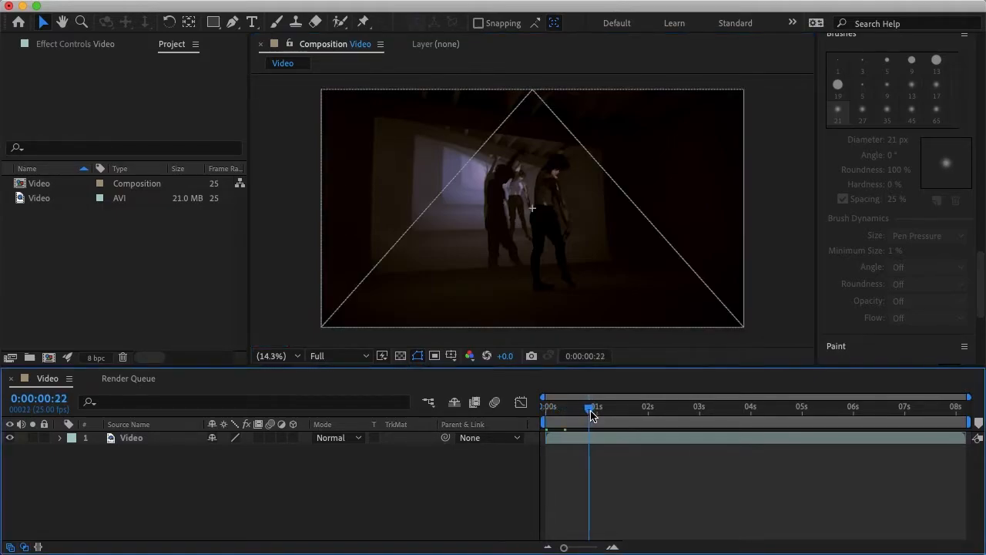
{"action": "left_click_drag", "start_coordinate": [588, 413], "coordinate": [601, 413]}
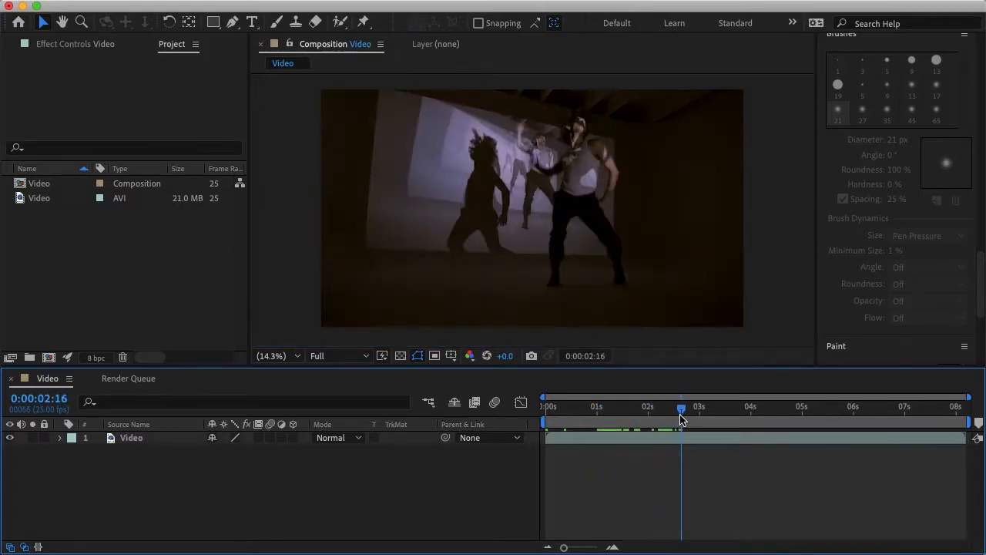
{"action": "left_click_drag", "start_coordinate": [681, 408], "coordinate": [671, 408]}
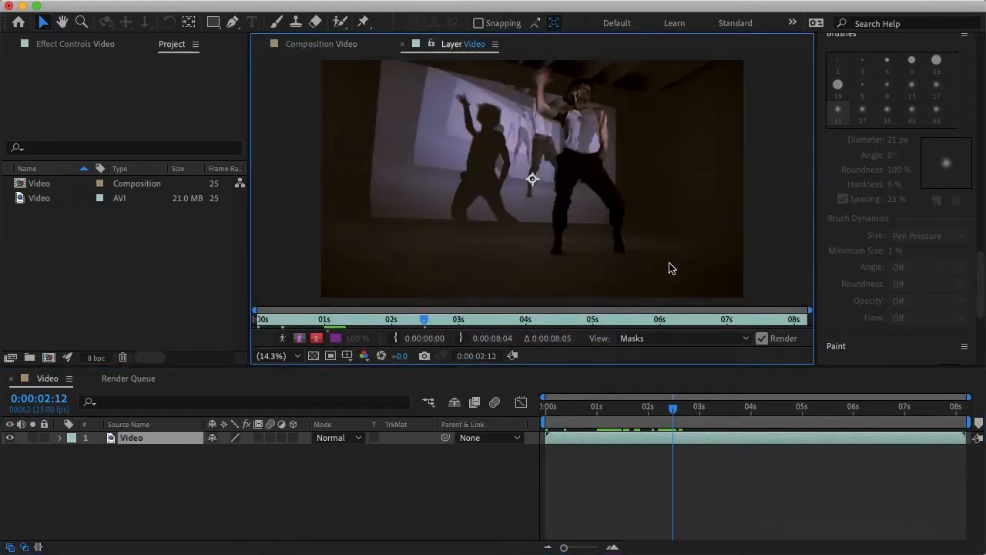
Switch to the Brush tool and set the Paint panel's stroke Duration to Single Frame
{"action": "left_click", "coordinate": [278, 21]}
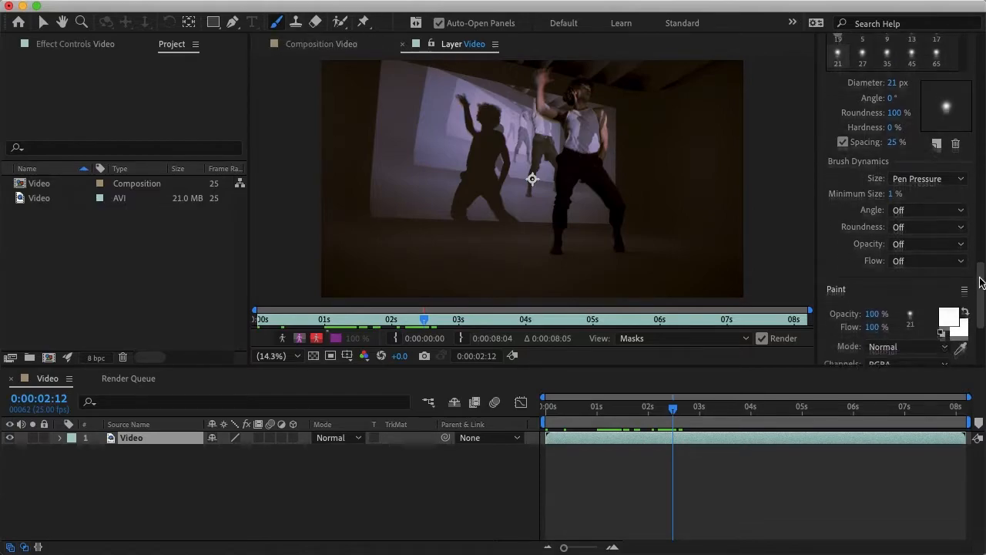
{"action": "scroll", "scroll_direction": "down", "scroll_amount": 3}
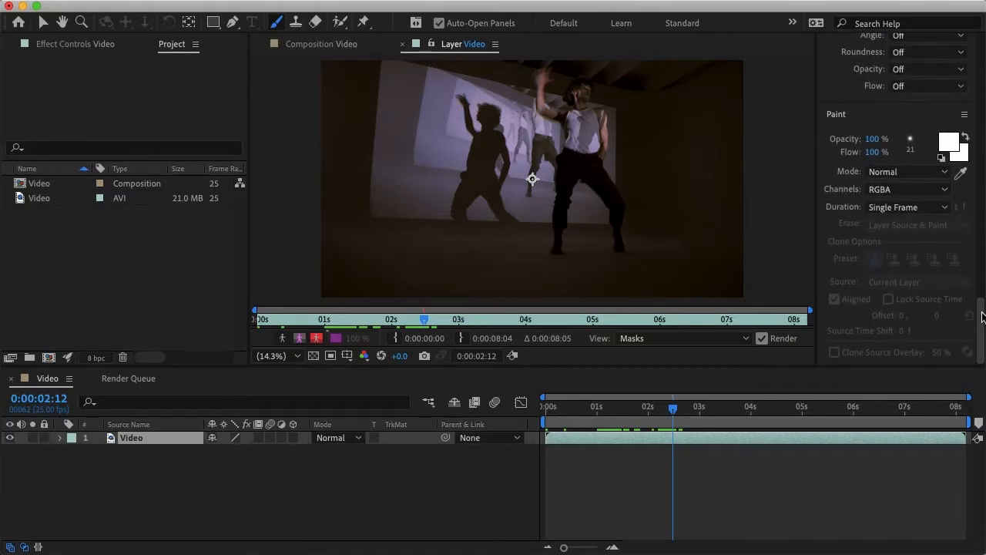
{"action": "left_click", "coordinate": [907, 207]}
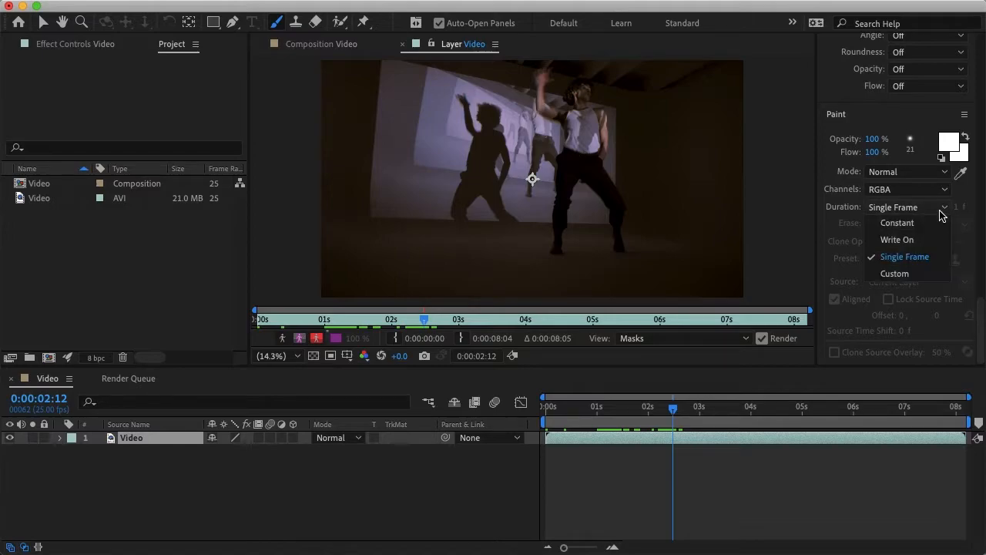
{"action": "left_click", "coordinate": [903, 256]}
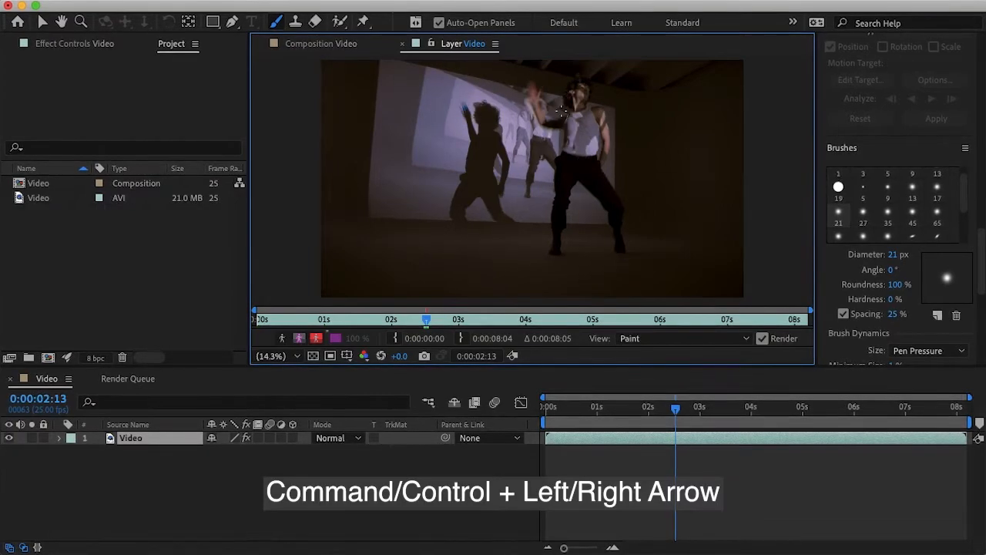
Advance one frame and paint a white stroke along the dancer's leg
{"action": "key", "text": "Right"}
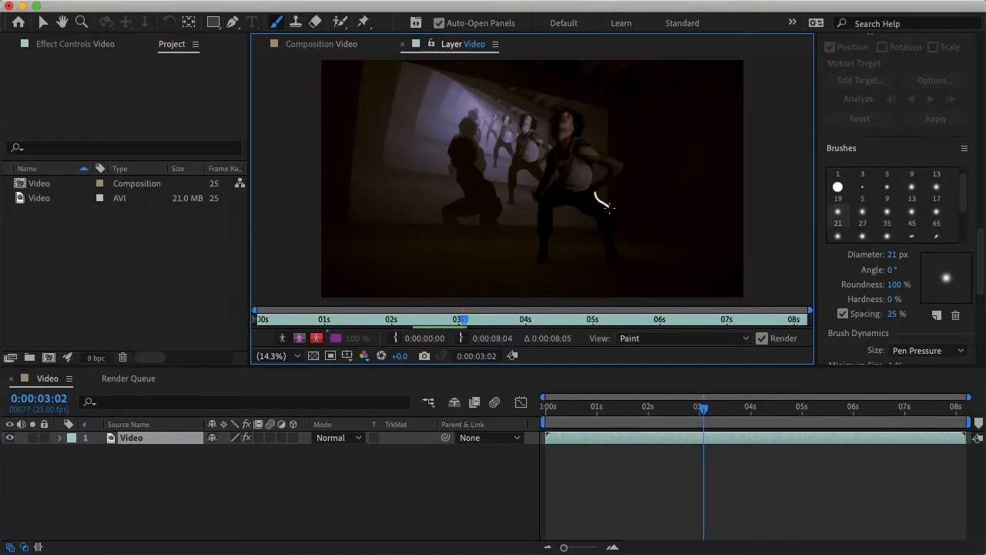
{"action": "left_click_drag", "start_coordinate": [609, 206], "coordinate": [613, 259]}
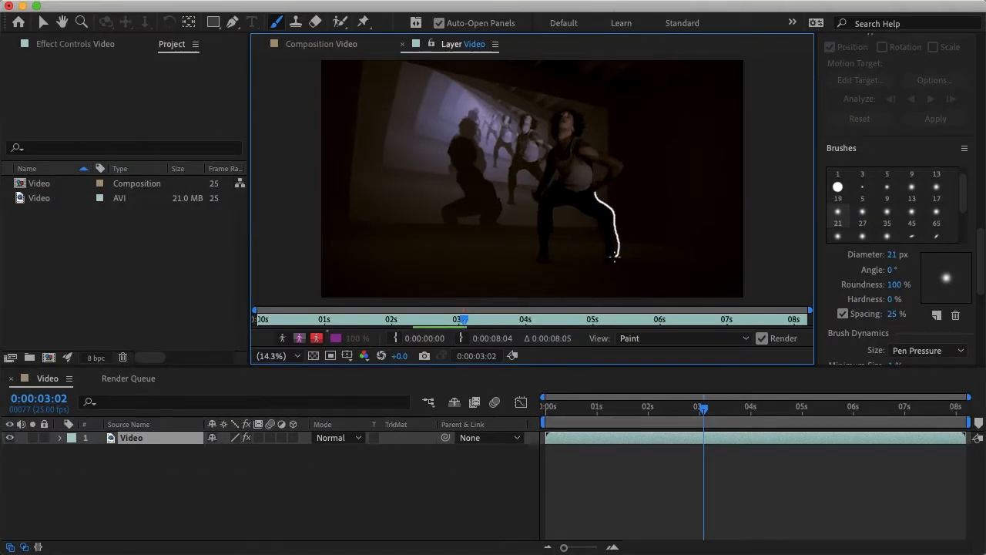
{"action": "left_click_drag", "start_coordinate": [613, 256], "coordinate": [558, 208]}
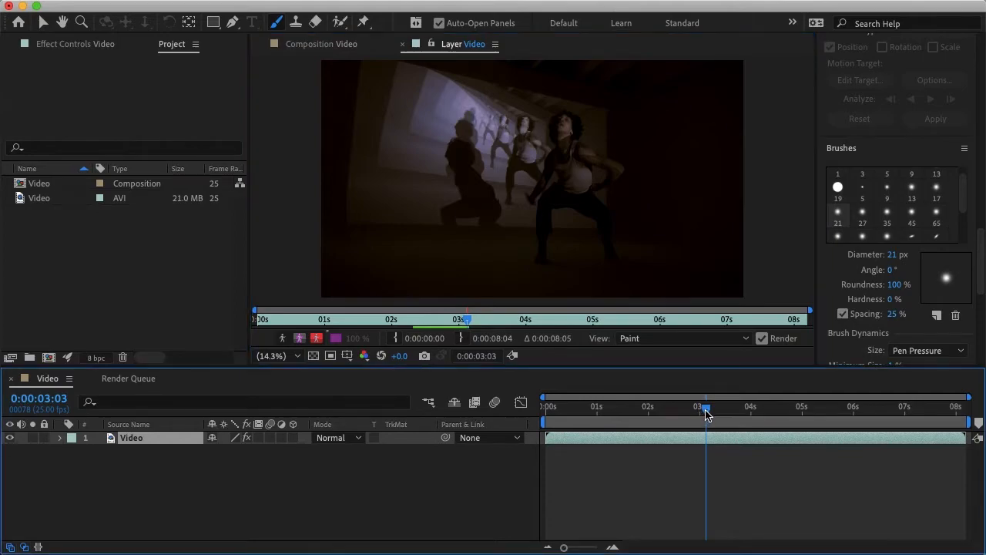
{"action": "left_click_drag", "start_coordinate": [706, 408], "coordinate": [672, 408]}
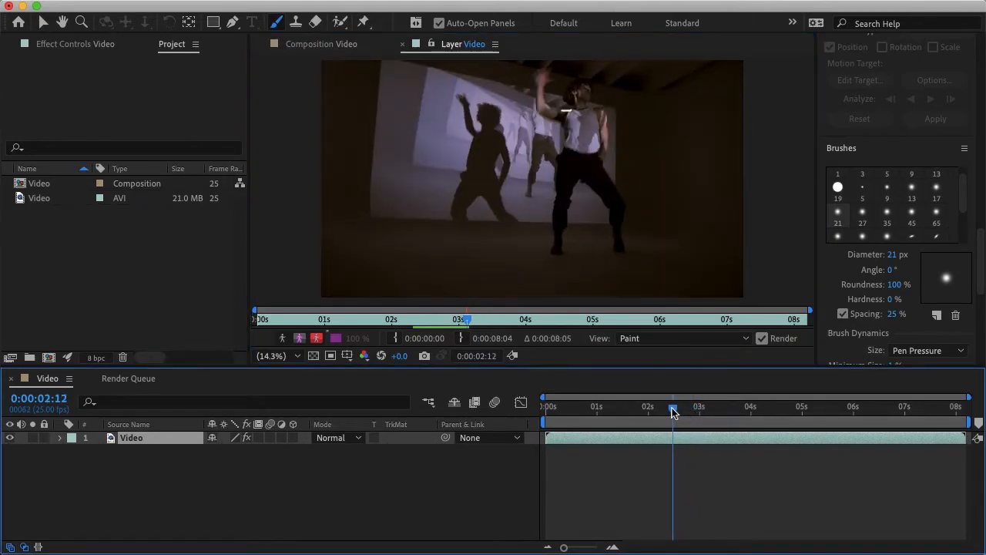
{"action": "left_click_drag", "start_coordinate": [672, 408], "coordinate": [696, 409]}
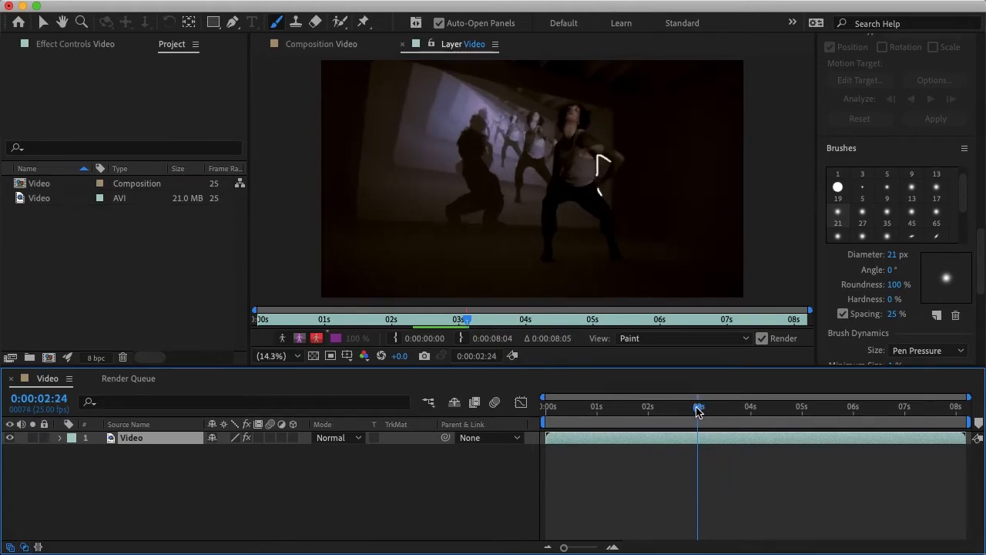
{"action": "left_click_drag", "start_coordinate": [699, 410], "coordinate": [684, 410]}
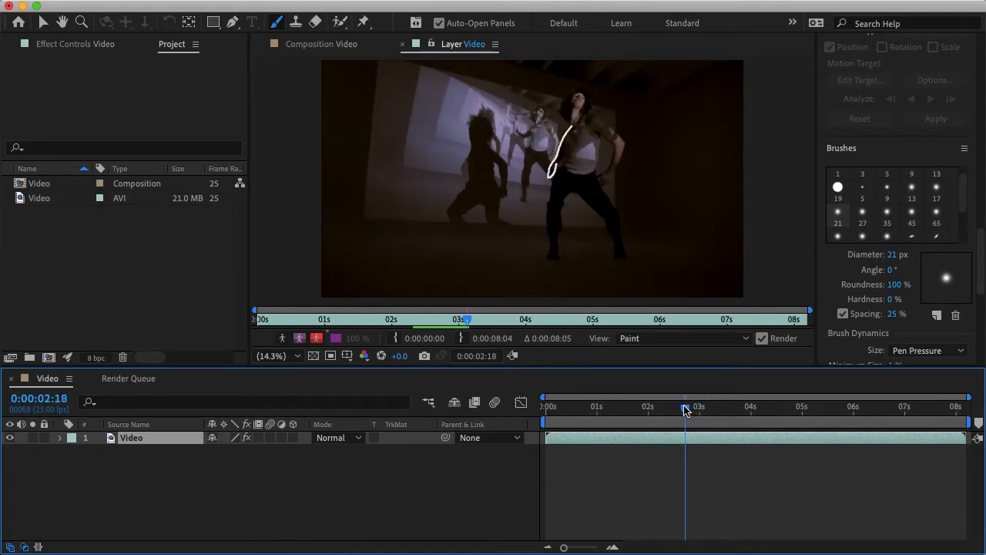
{"action": "left_click_drag", "start_coordinate": [684, 408], "coordinate": [668, 409]}
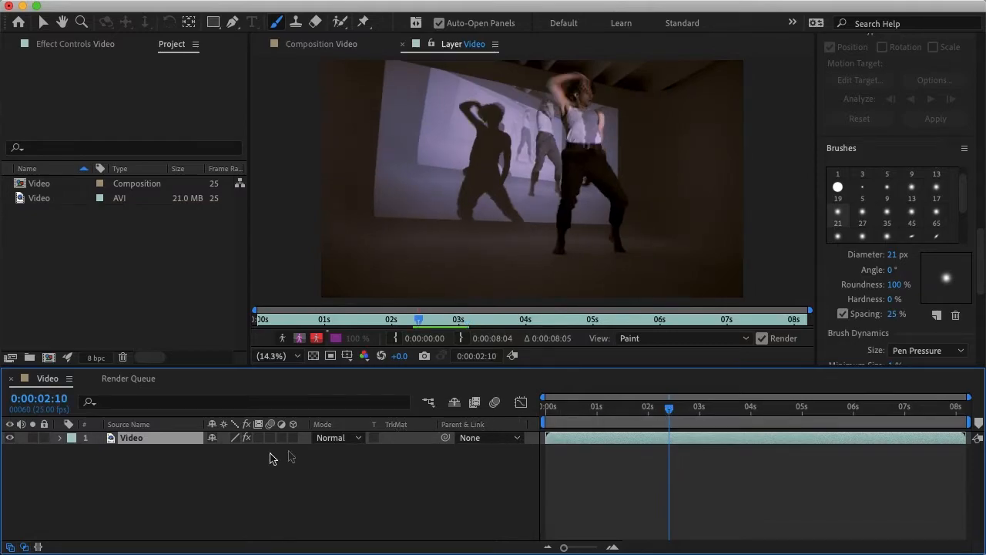
Expand Video > Effects > Paint > Brush 19 > Transform in the timeline
{"action": "left_click", "coordinate": [61, 437]}
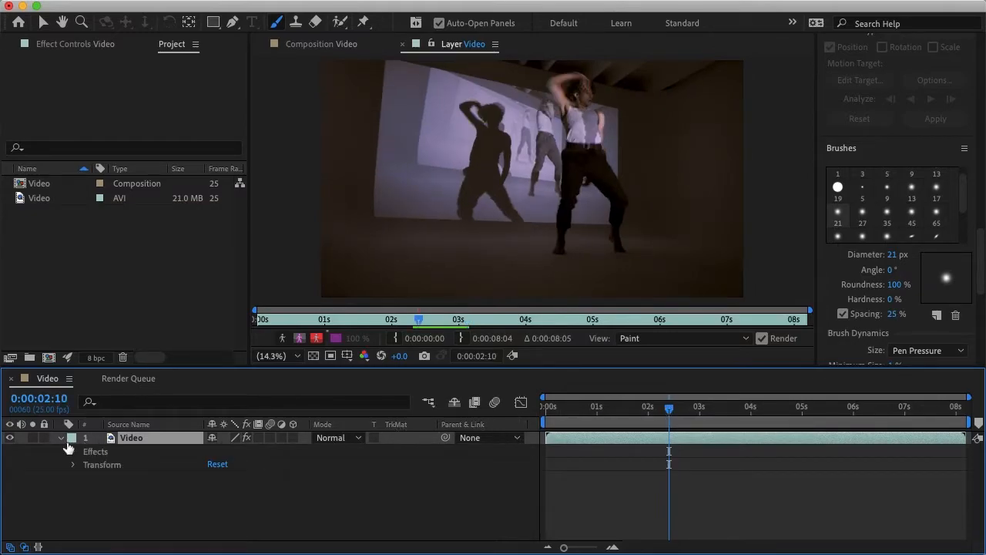
{"action": "left_click", "coordinate": [72, 449]}
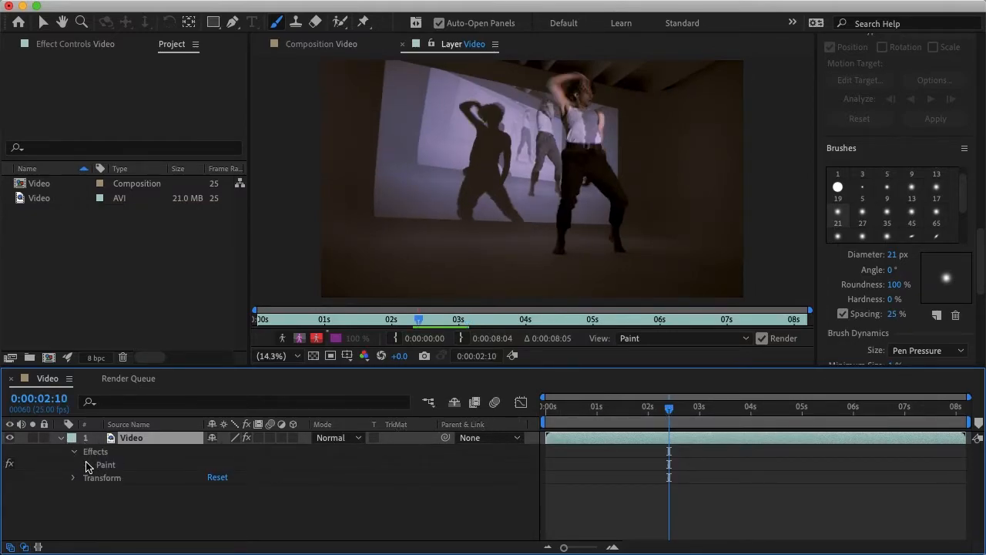
{"action": "left_click", "coordinate": [74, 464]}
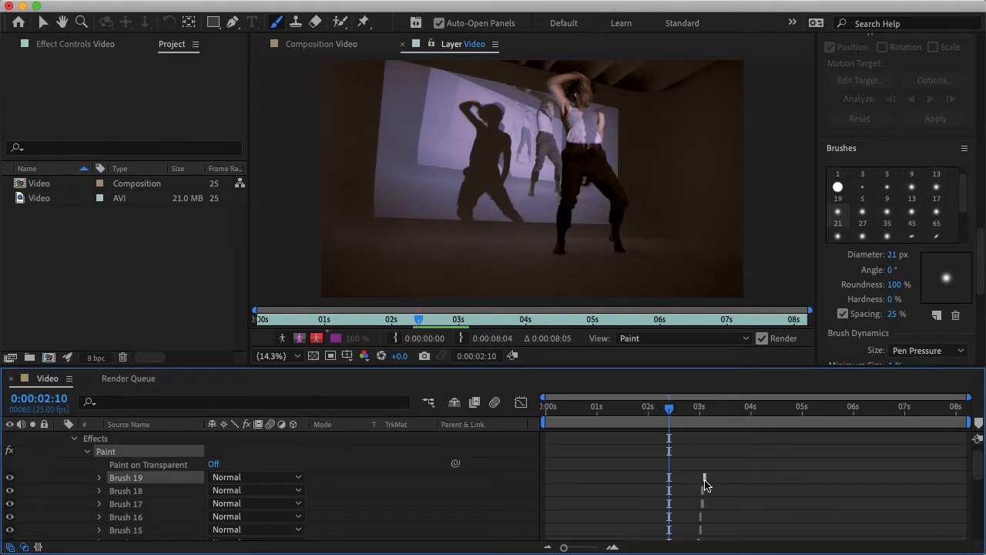
{"action": "left_click", "coordinate": [98, 478]}
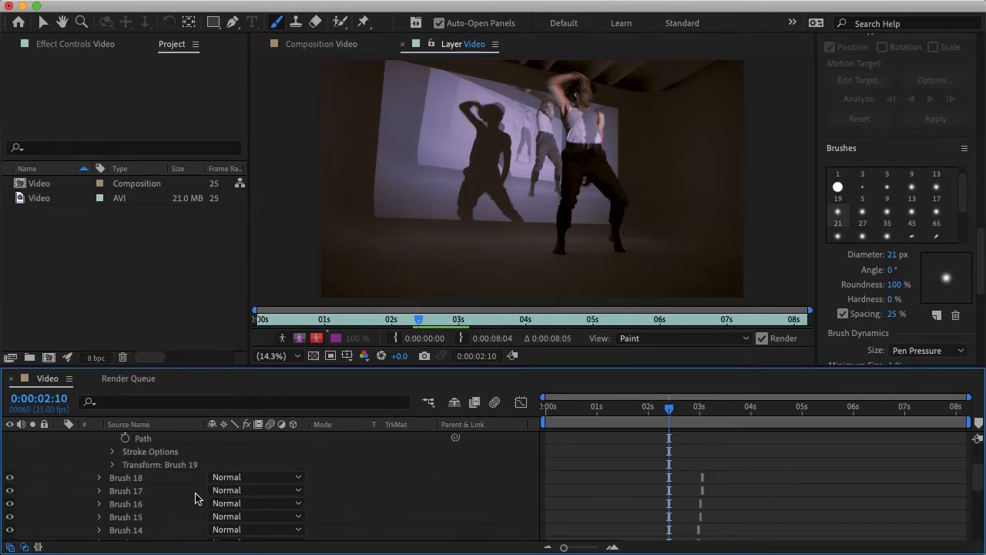
{"action": "left_click", "coordinate": [111, 466]}
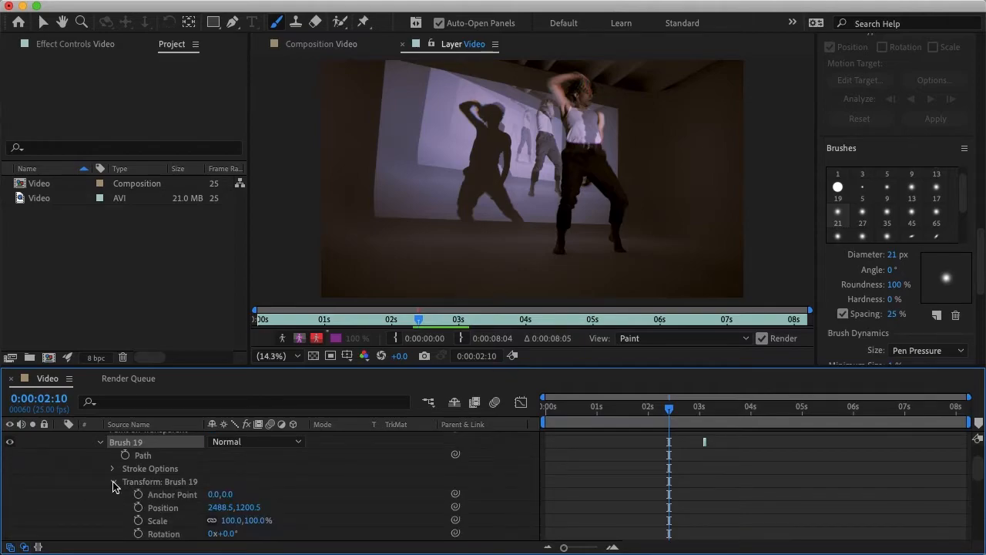